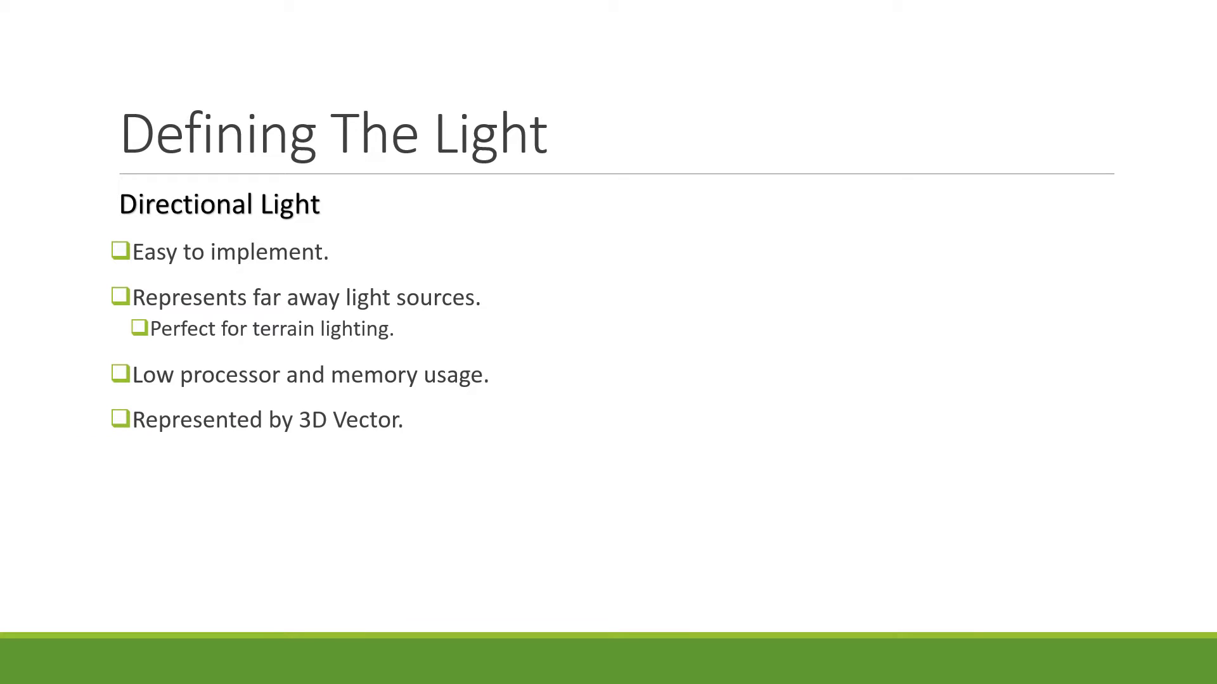
Advance the slideshow from the directional light slide to the Per-Face Lighting slide.
{"action": "key", "text": "Right"}
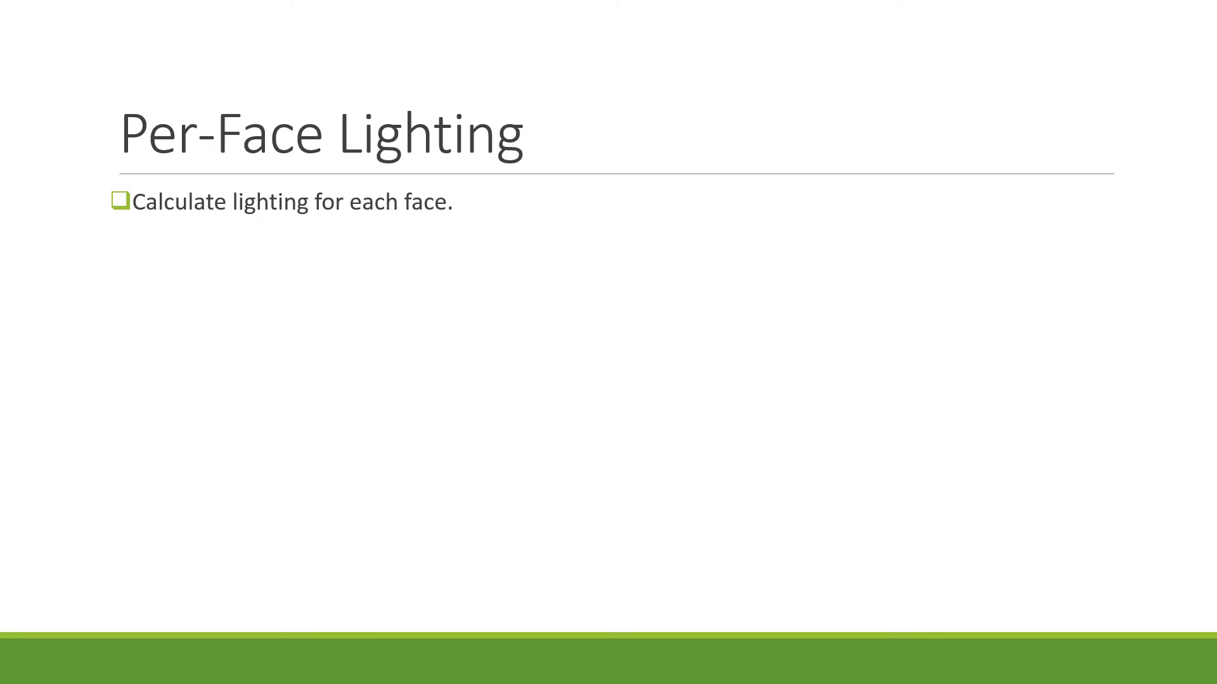
Reveal the bullets 'Very efficient, and easy to implement.' and 'Low visual quality.'.
{"action": "type", "text": "Very efficient, and easy to implement."}
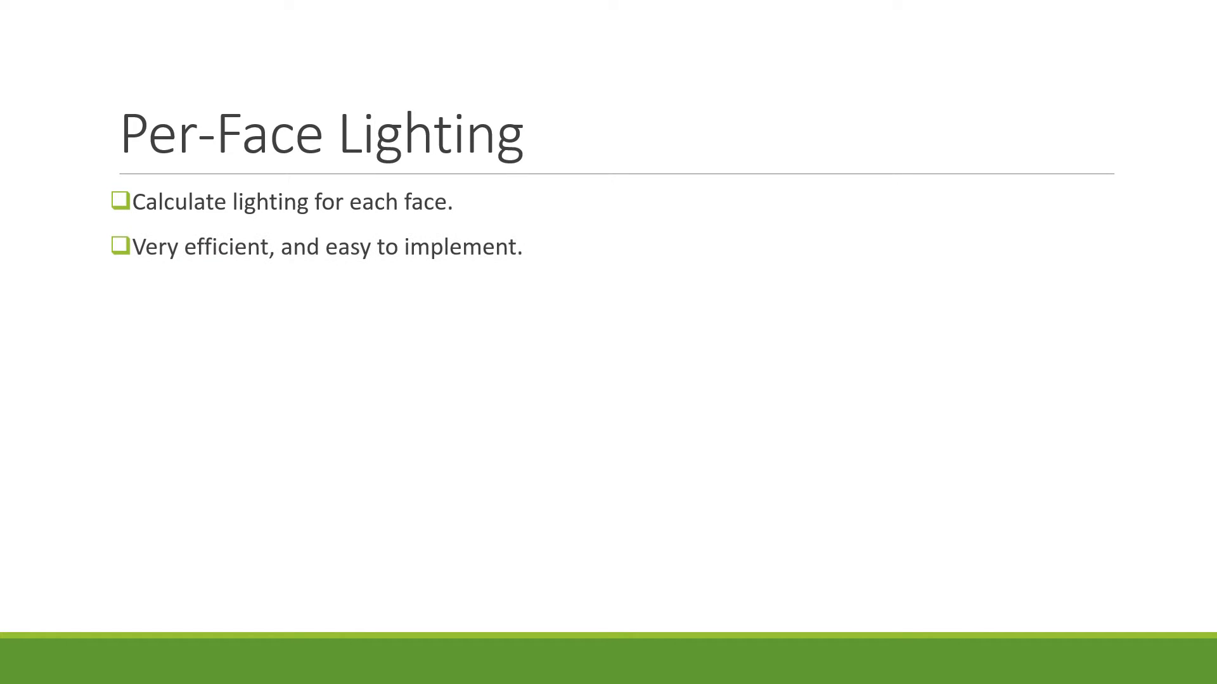
{"action": "type", "text": "Low visual quality."}
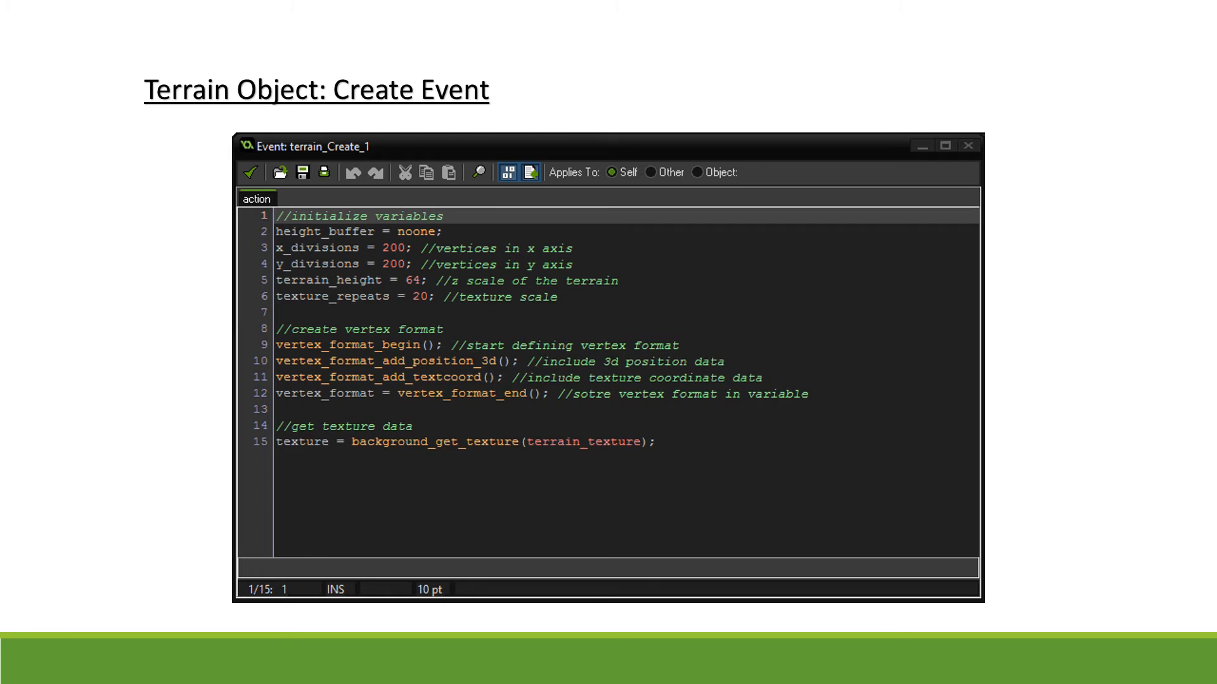
Step through Create Event code adding vertex_format_add_colour and normalized light_x vector.
{"action": "type", "text": "vertex_format_add_colour(); //include colour data for lighting"}
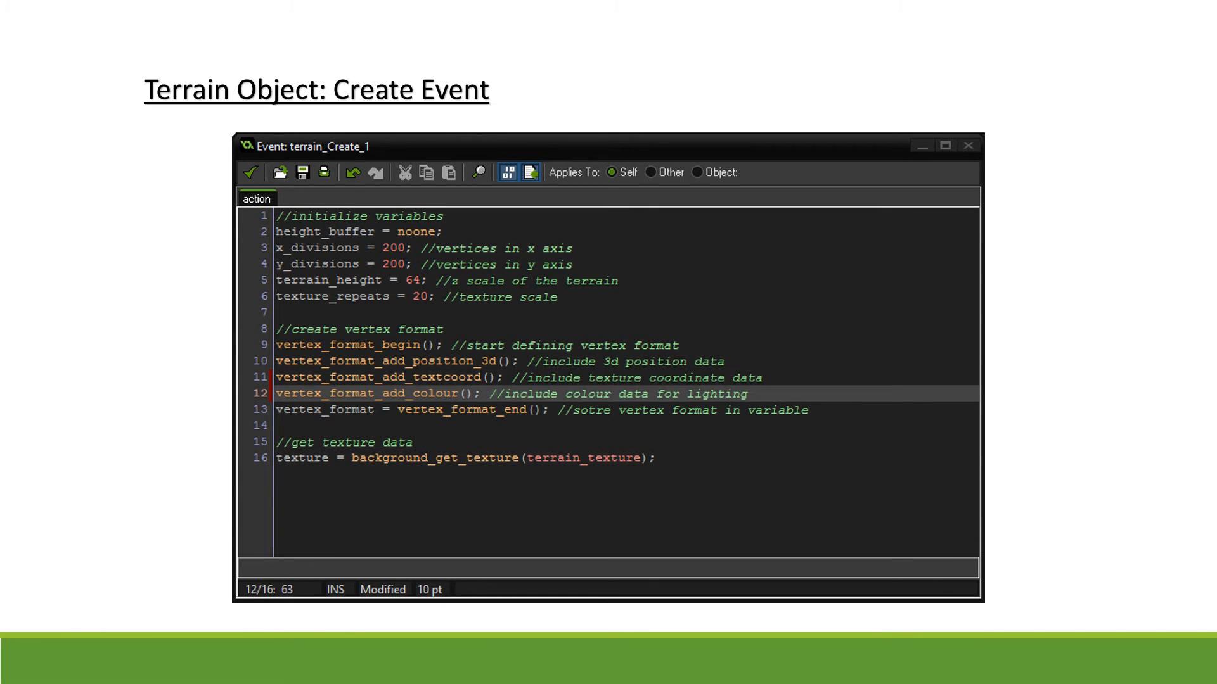
{"action": "type", "text": "light_x = 0;"}
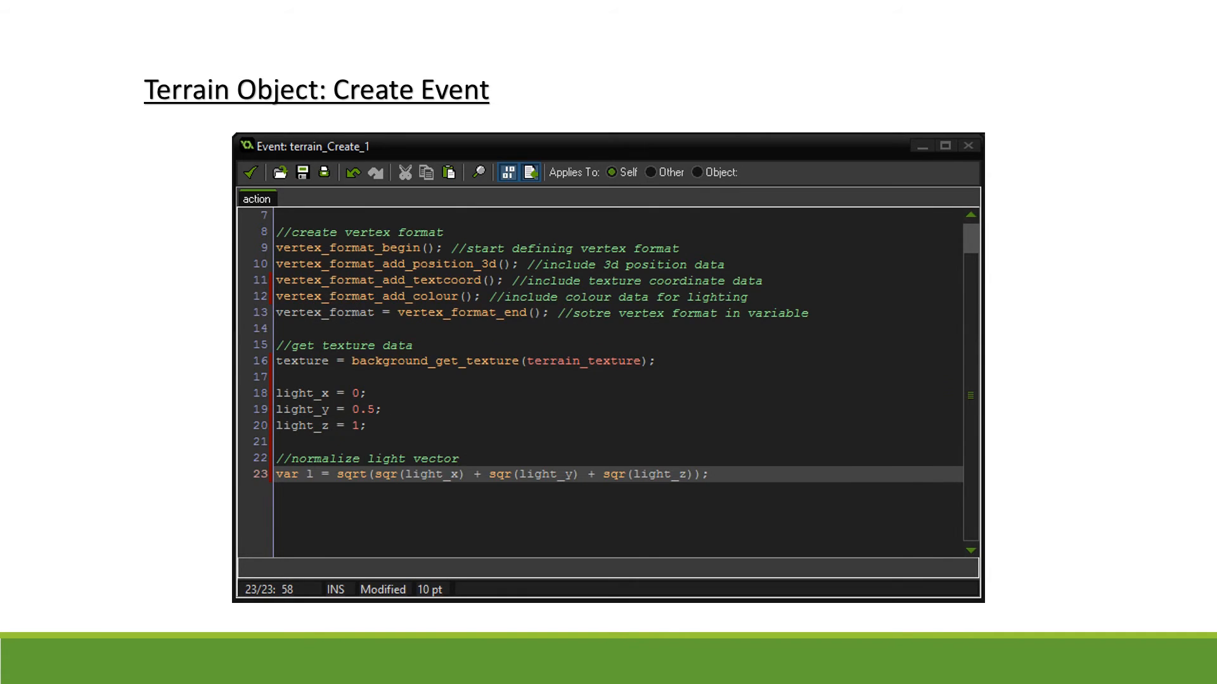
{"action": "type", "text": "light_x /= l;"}
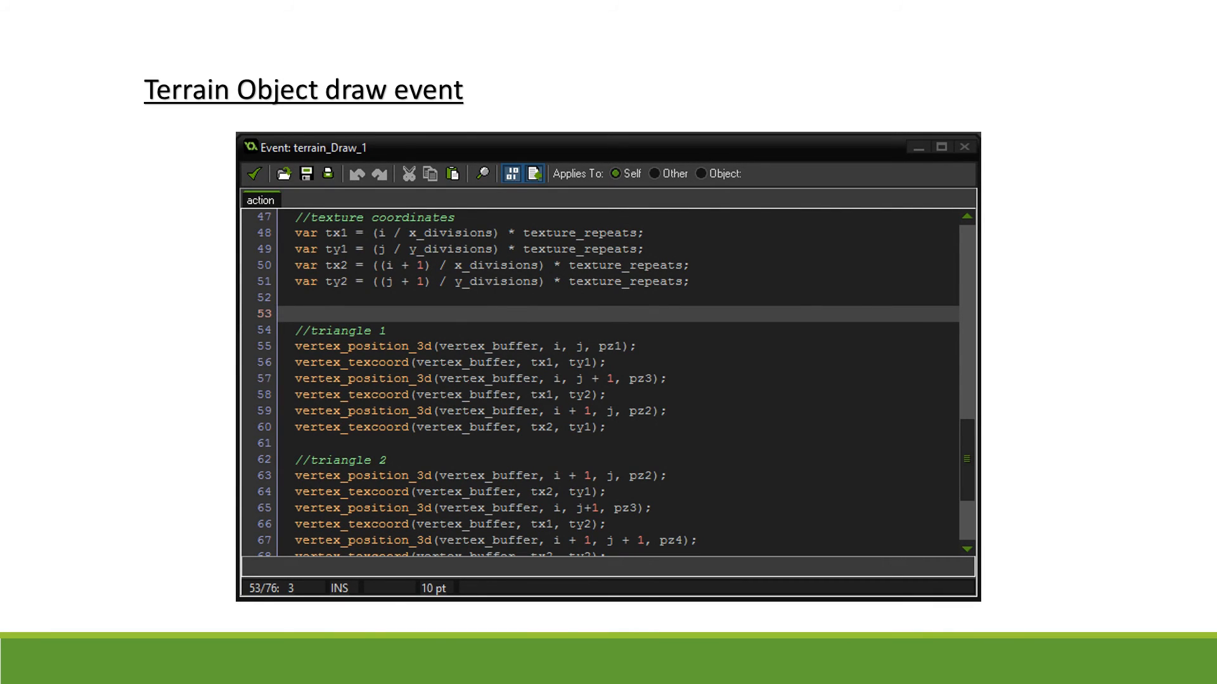
Advance through the draw event slides showing //normals, //normalize and //light code.
{"action": "type", "text": "//normals"}
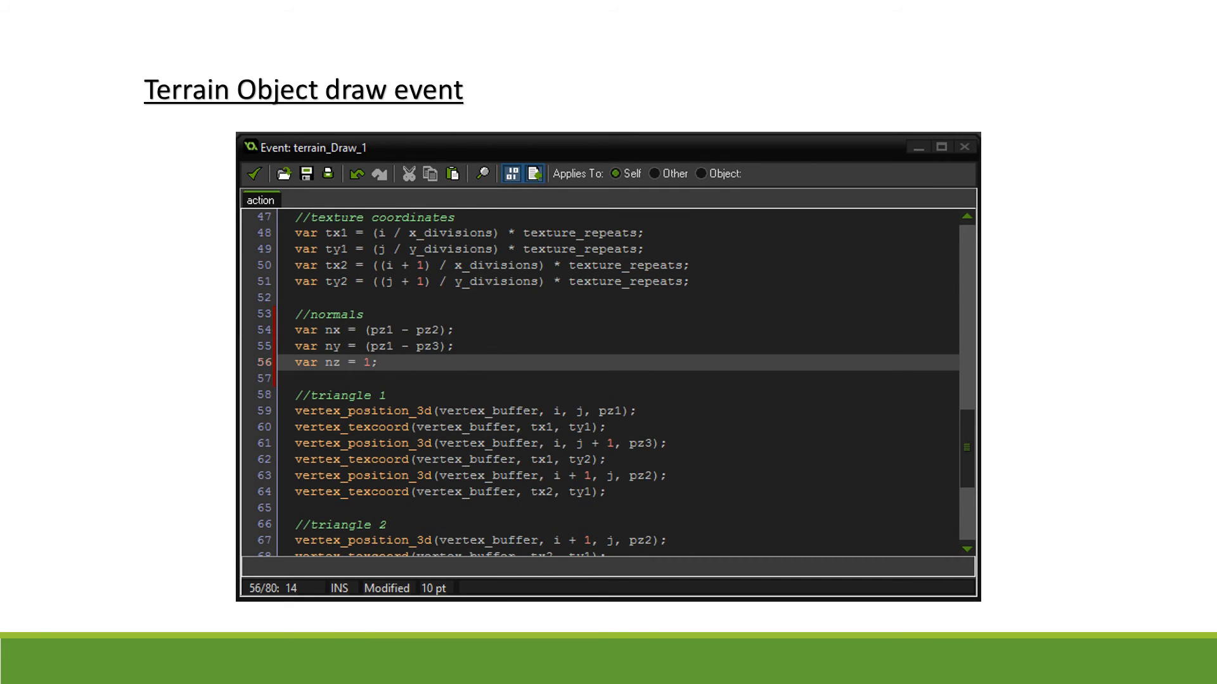
{"action": "type", "text": "//normalize"}
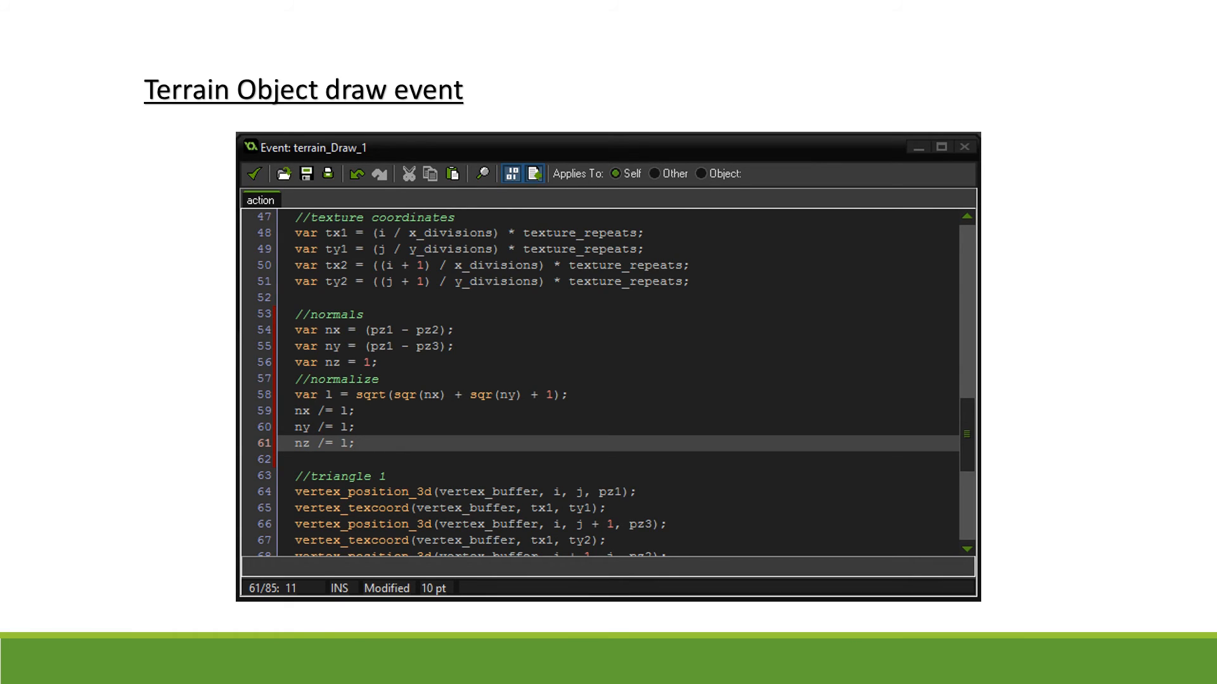
{"action": "type", "text": "//light"}
{"action": "type", "text": "var color = make_colour_rgb(dot * 255, dot * 255, dot * 255);"}
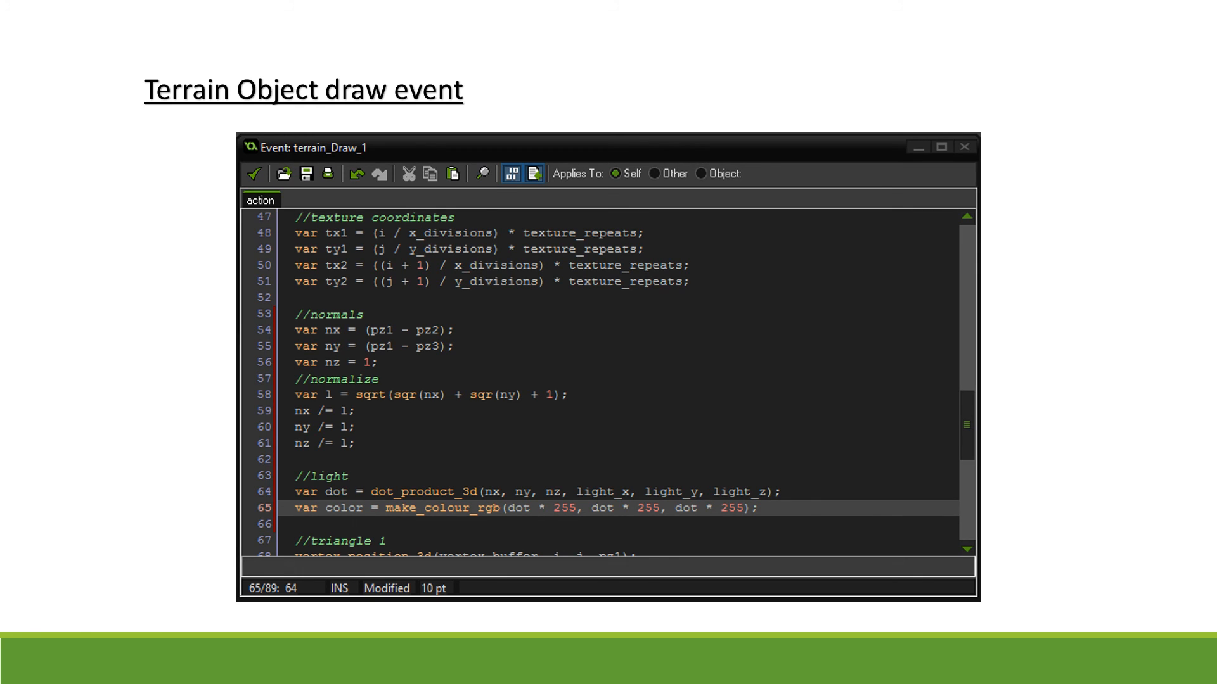
Scroll the draw event slide down to the triangle vertex and camera creation code.
{"action": "scroll", "scroll_direction": "down", "scroll_amount": 3}
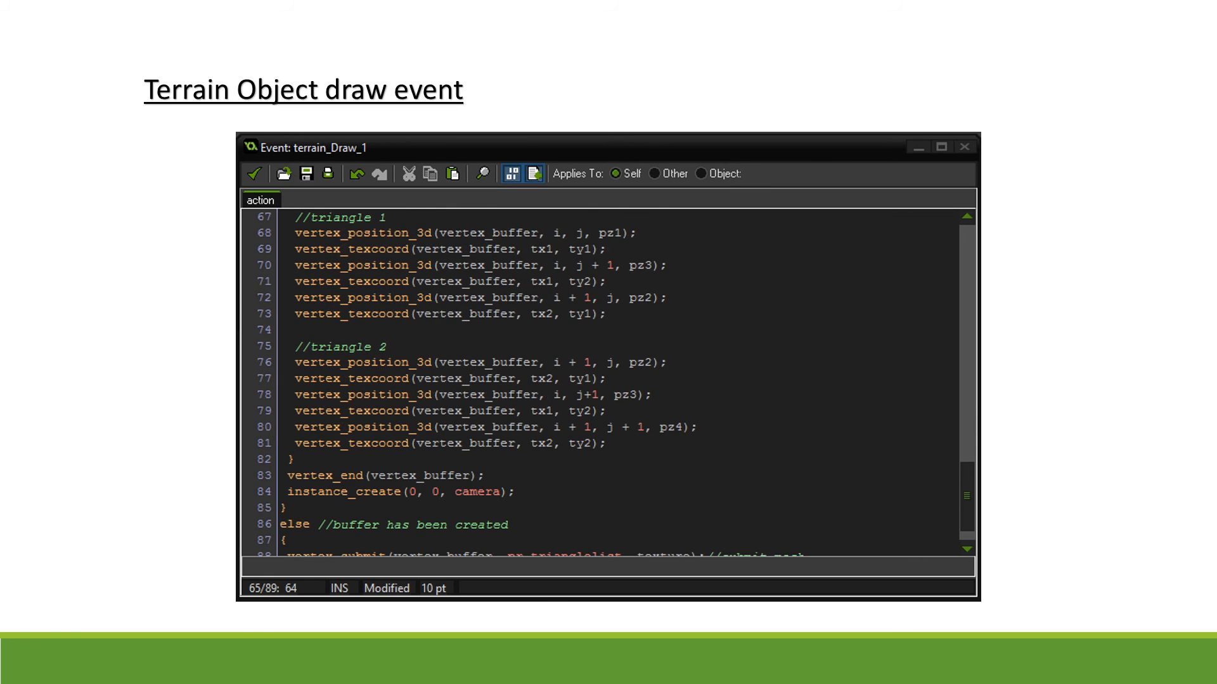